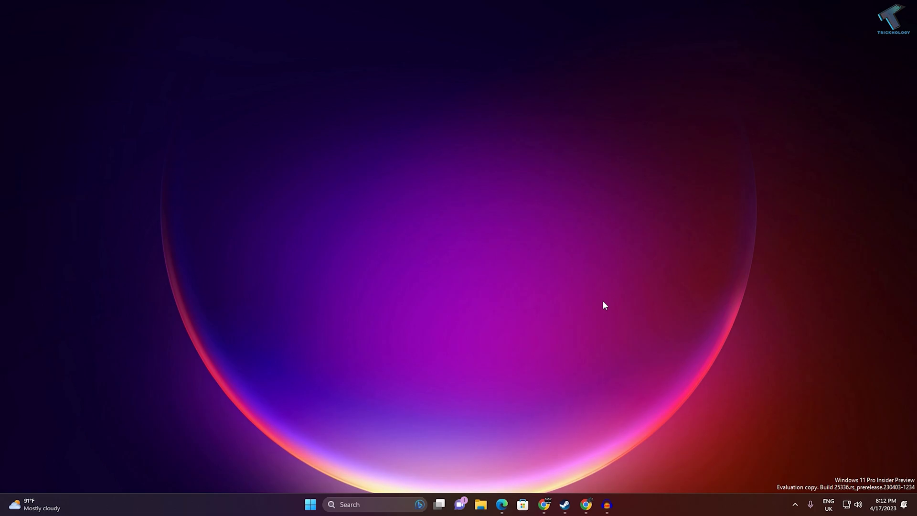
mouse_move(416, 429)
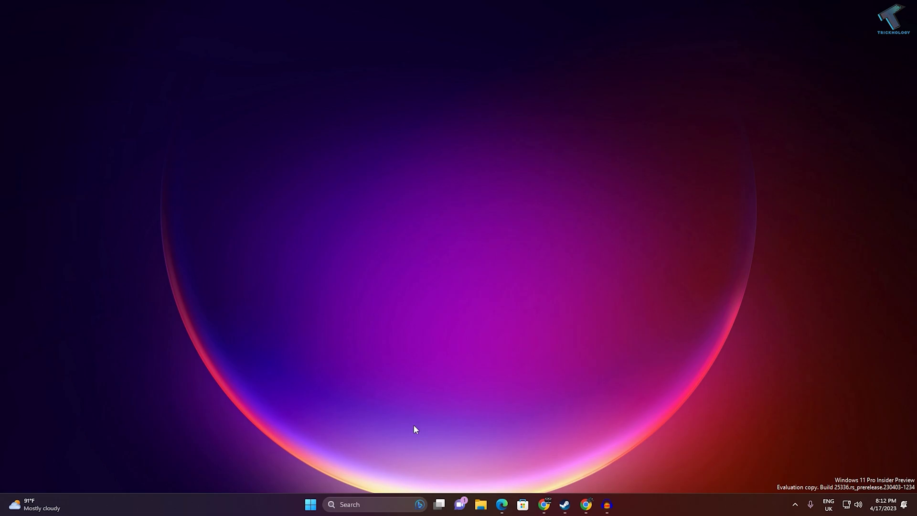
Search the Start menu for 'gfo' to locate the GeForce Experience app
click(310, 504)
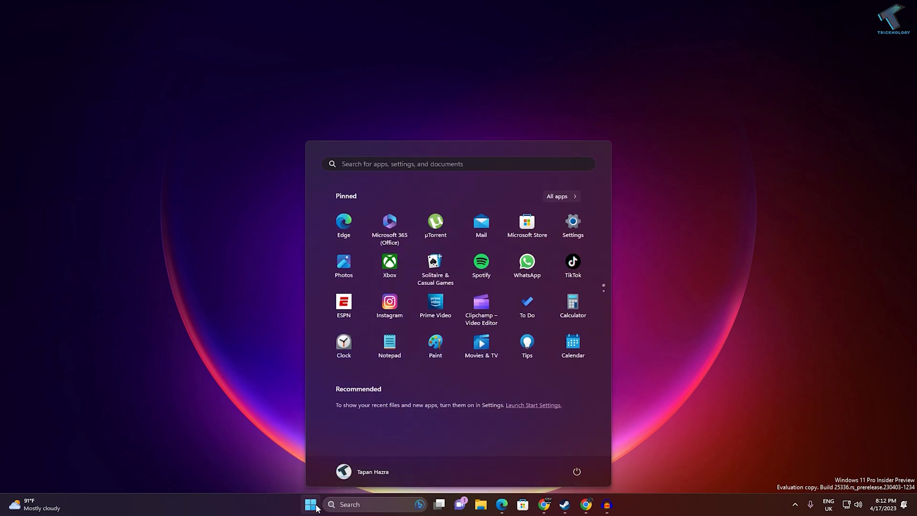
text(gforce)
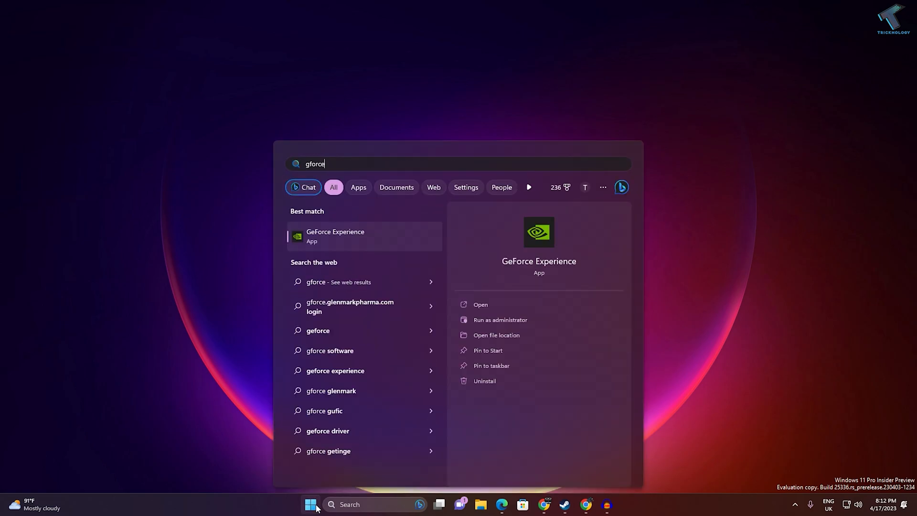
mouse_move(362, 237)
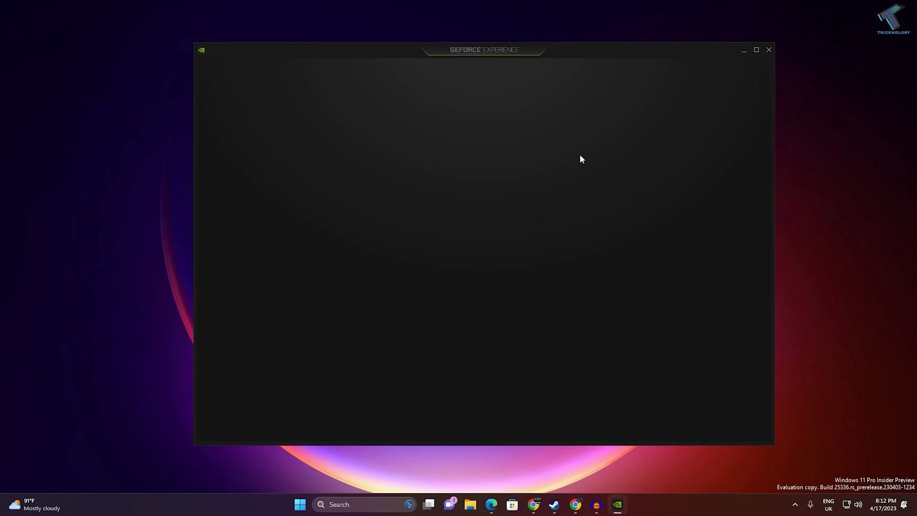
mouse_move(575, 138)
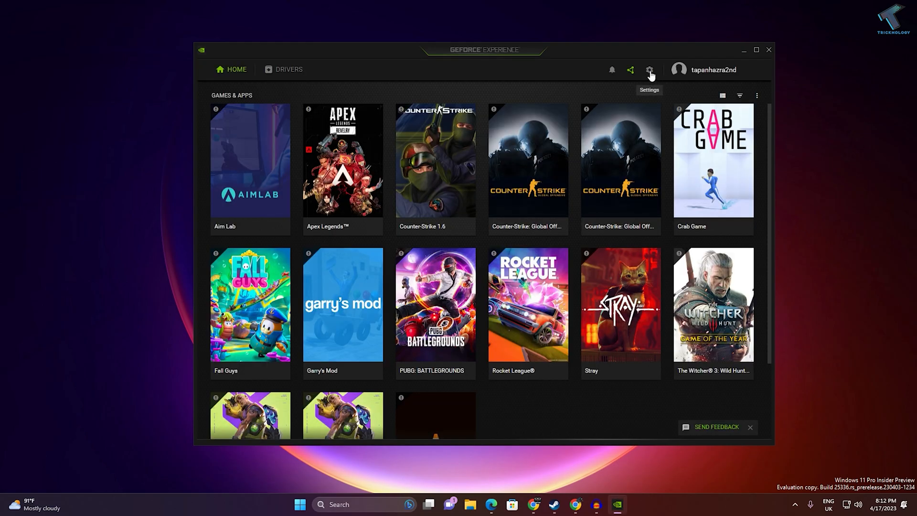
From General settings, launch the in-game overlay via its Settings button and return to its main panel
click(650, 69)
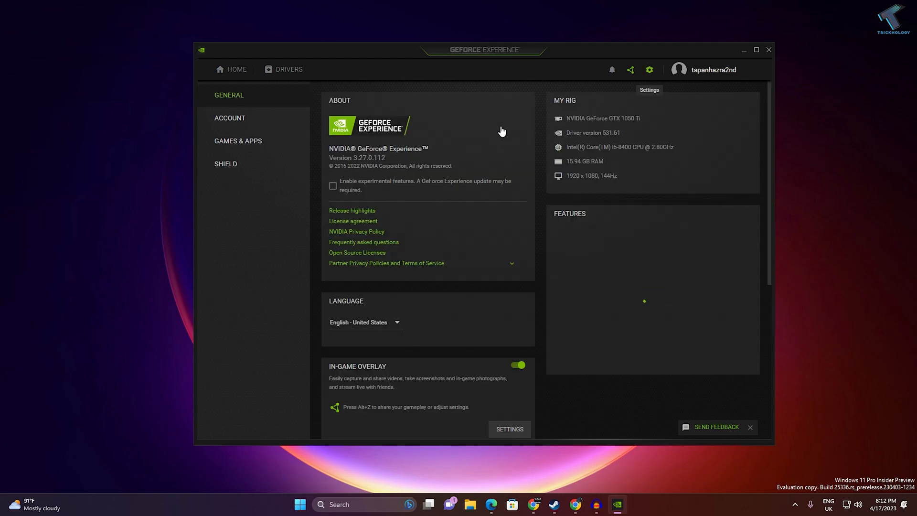
click(229, 95)
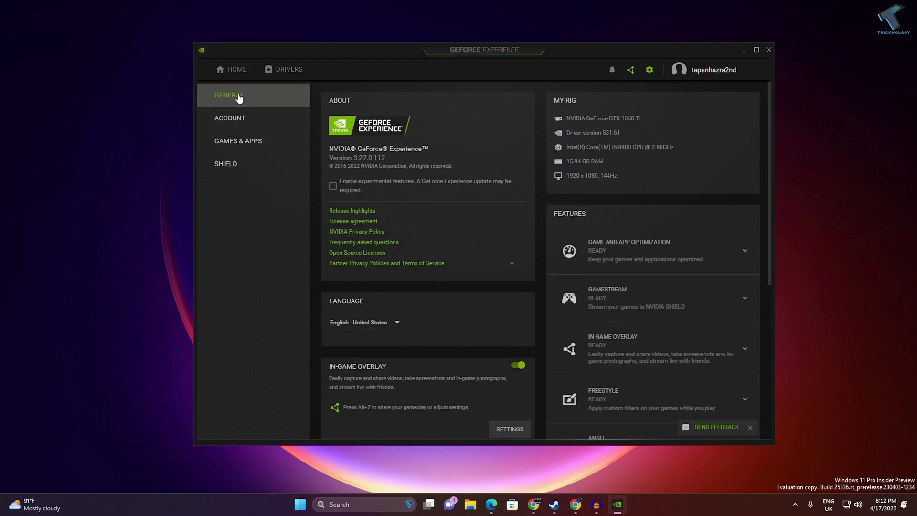
scroll(down, 3)
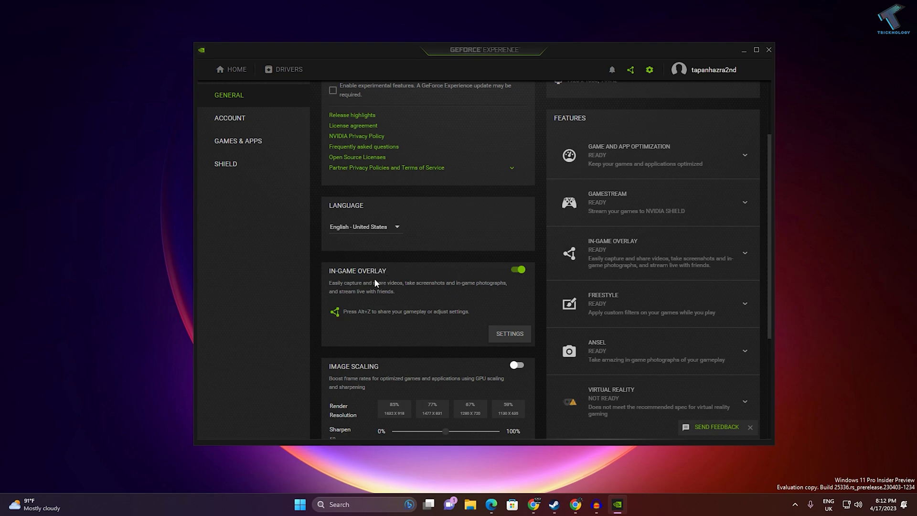
mouse_move(462, 276)
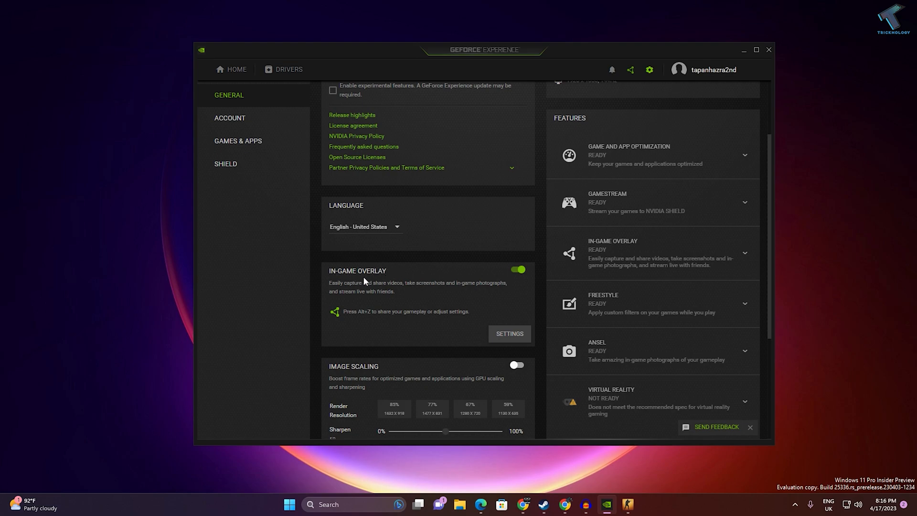
mouse_move(362, 324)
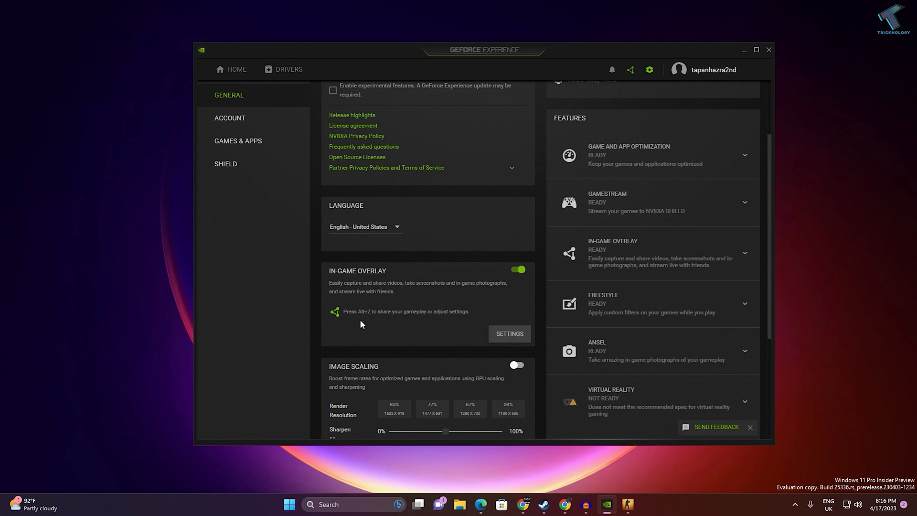
mouse_move(366, 319)
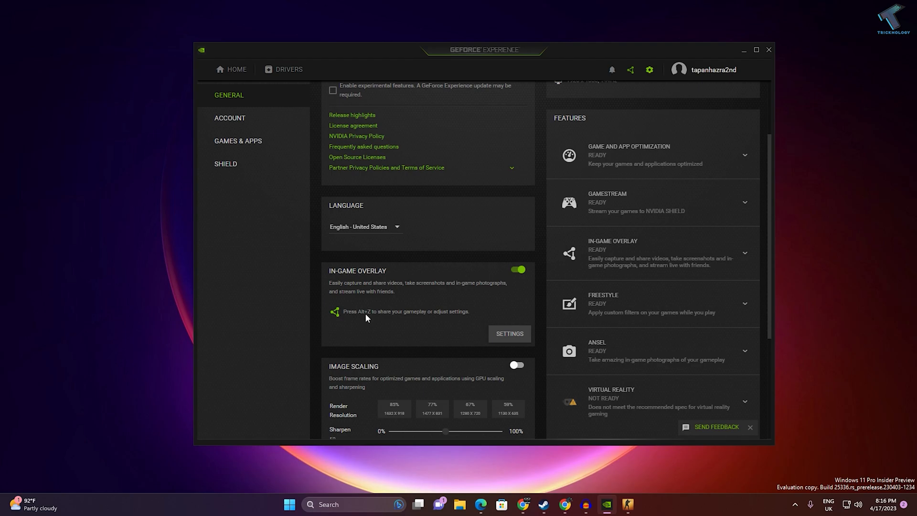
mouse_move(497, 341)
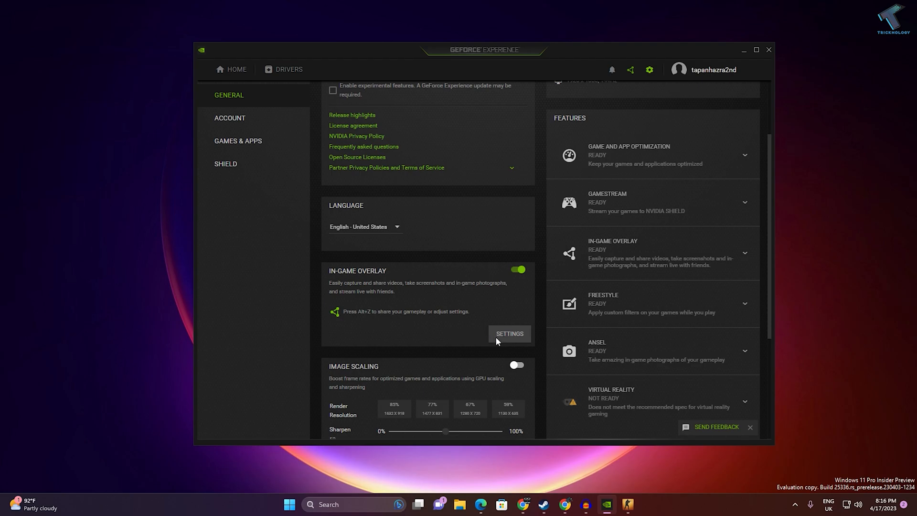
click(508, 333)
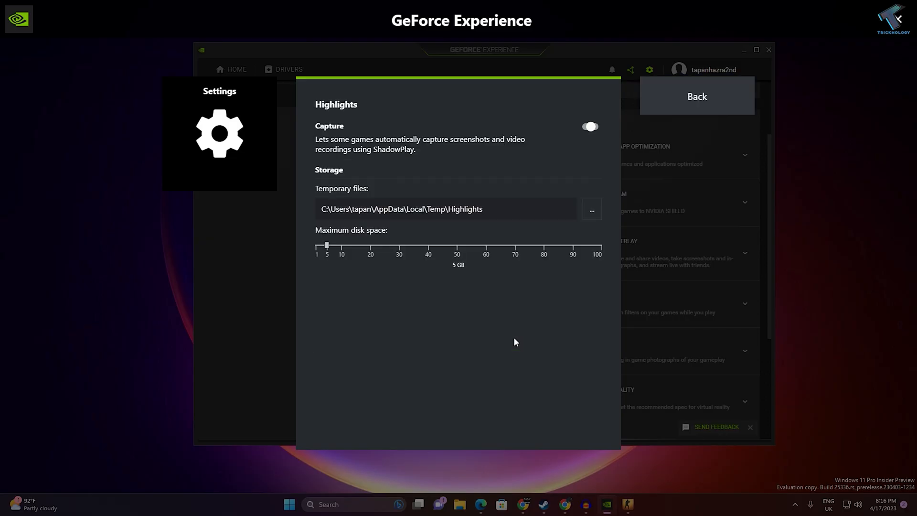
click(697, 95)
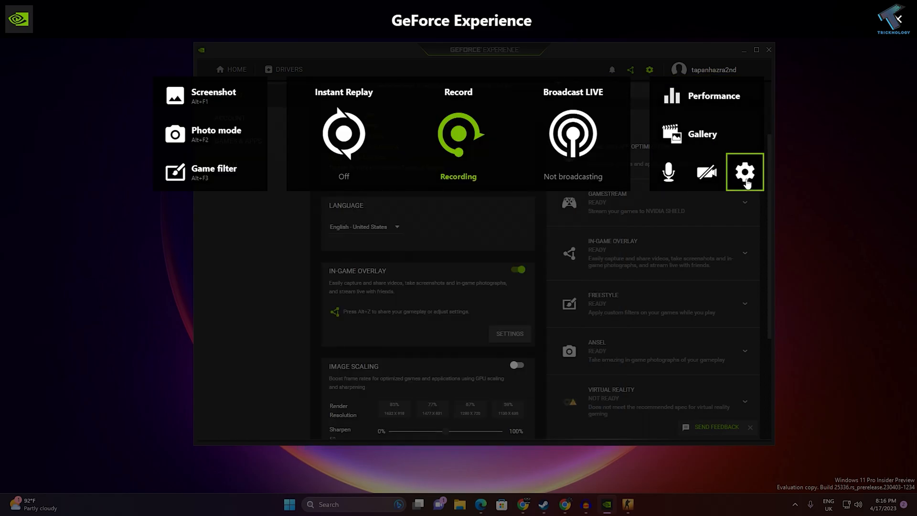
In HUD layout, set the Performance counter to FPS at the top-right position
click(744, 171)
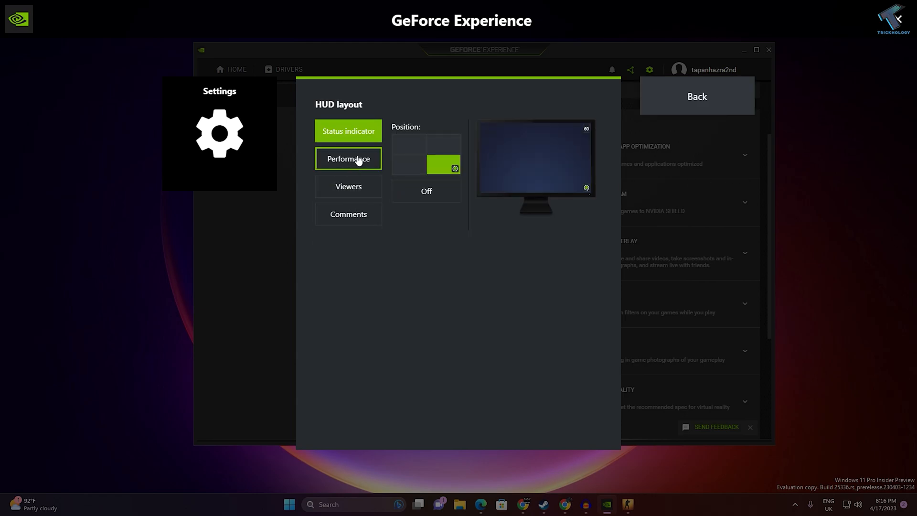
click(348, 159)
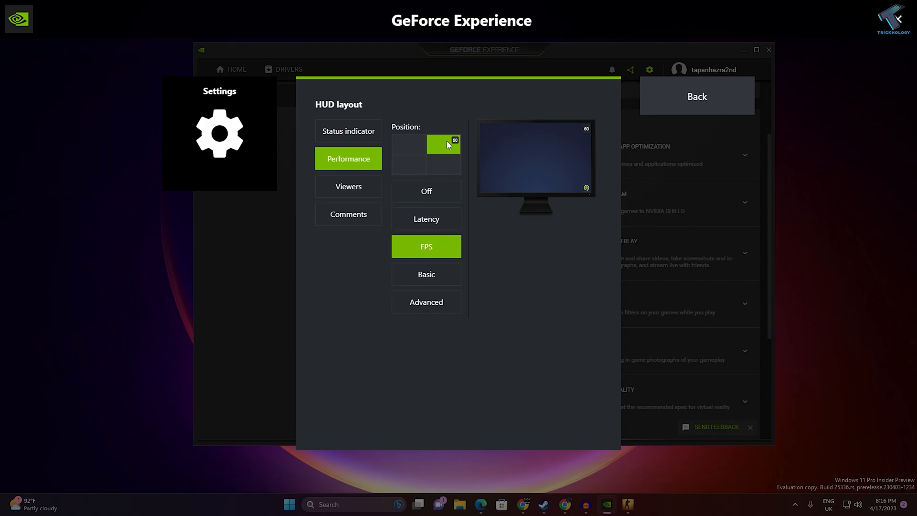
click(408, 144)
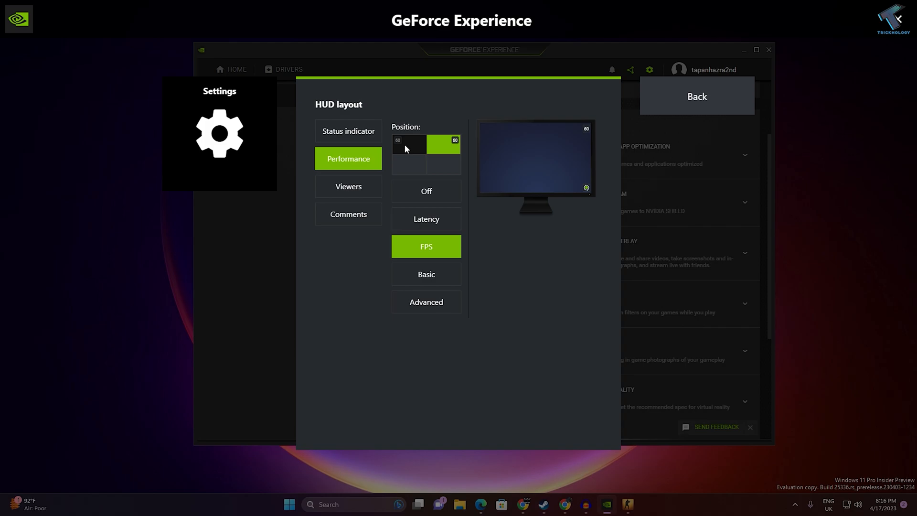
click(408, 144)
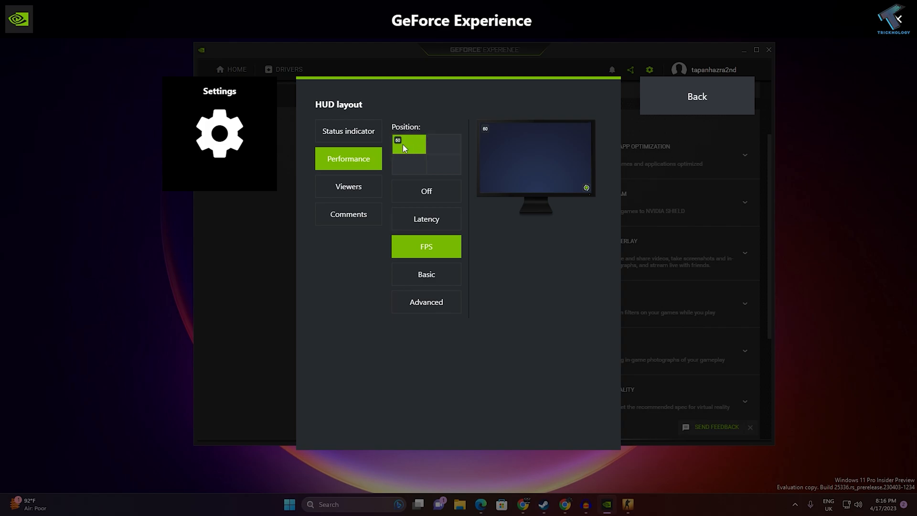
click(443, 144)
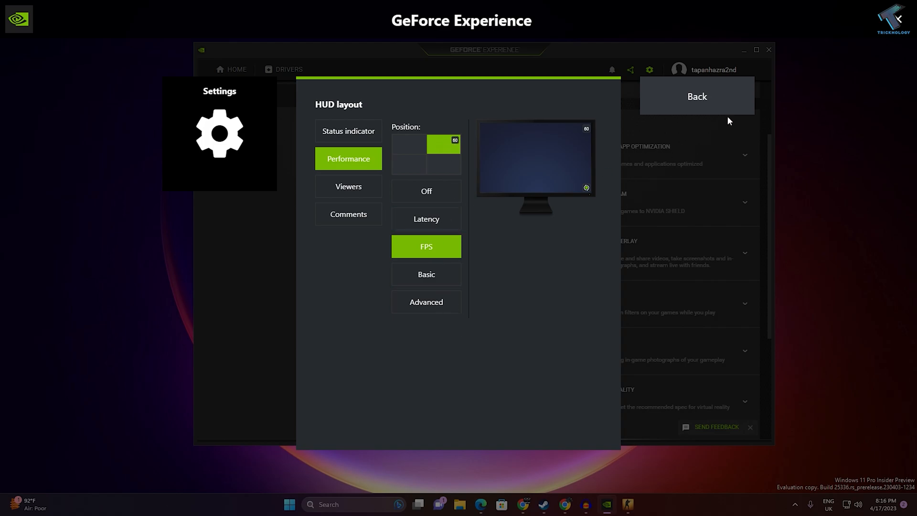
click(696, 96)
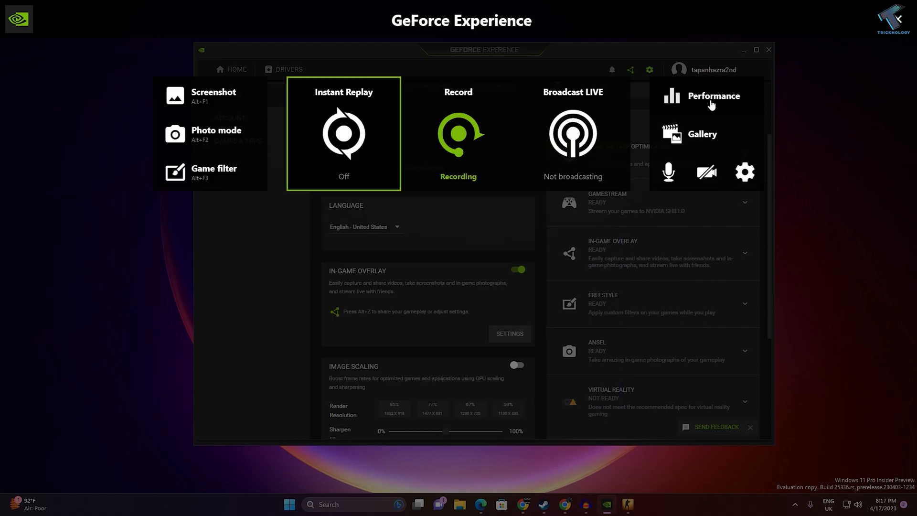